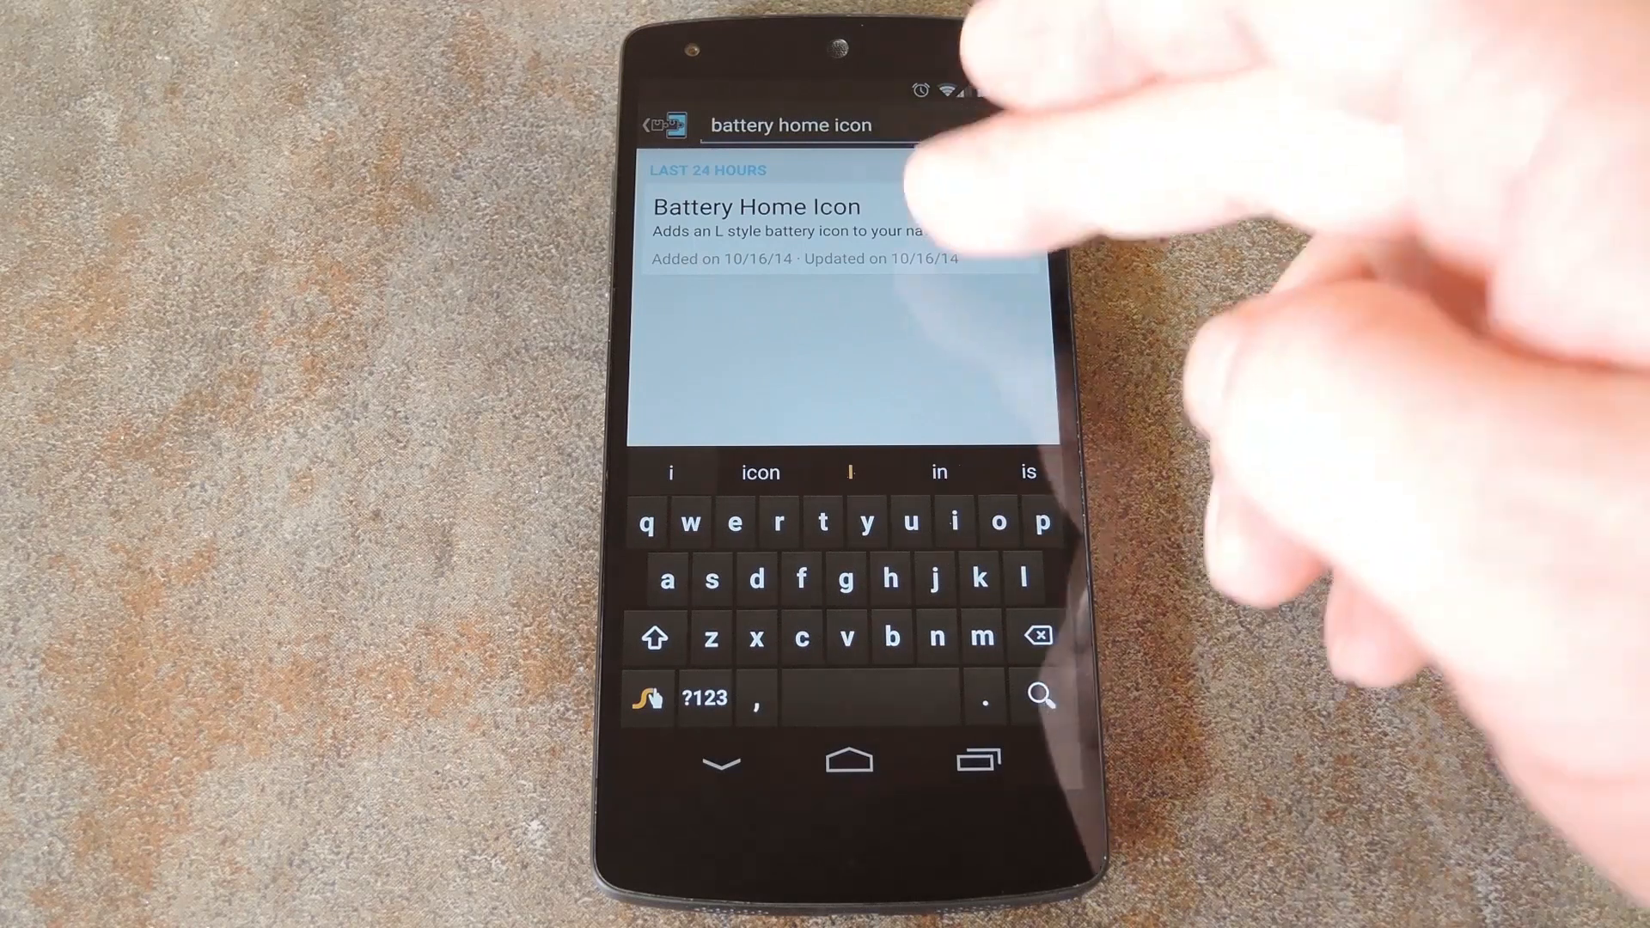
Download version 1.0 of the Battery Home Icon module from its Versions list
{"action": "left_click", "coordinate": [784, 206]}
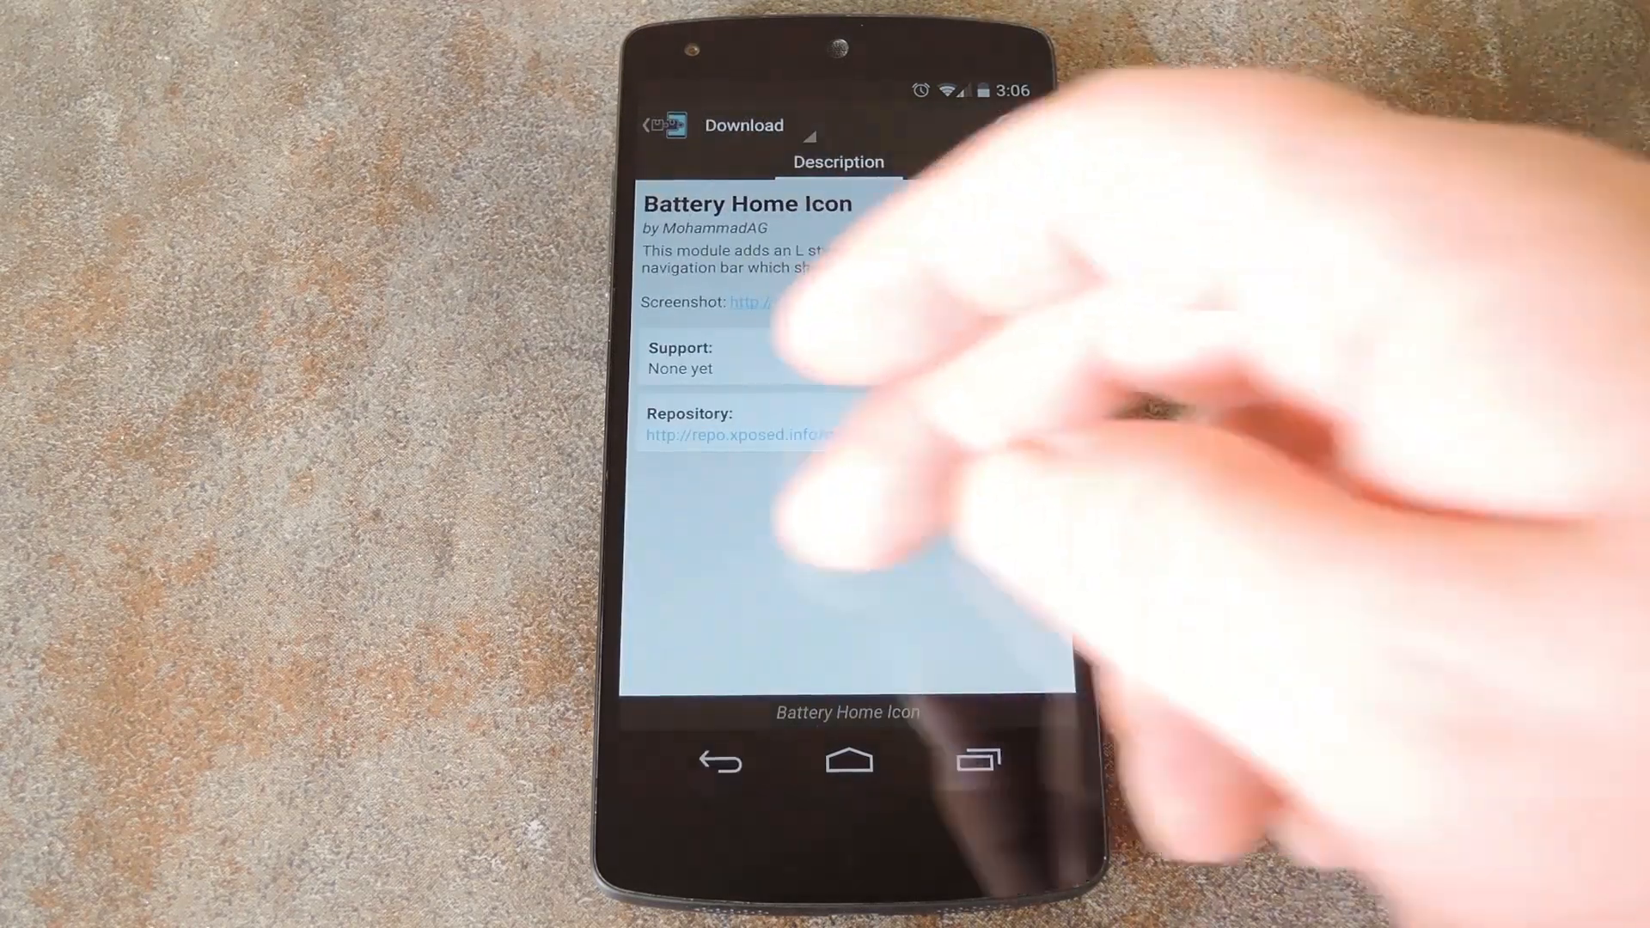
{"action": "left_click", "coordinate": [838, 162]}
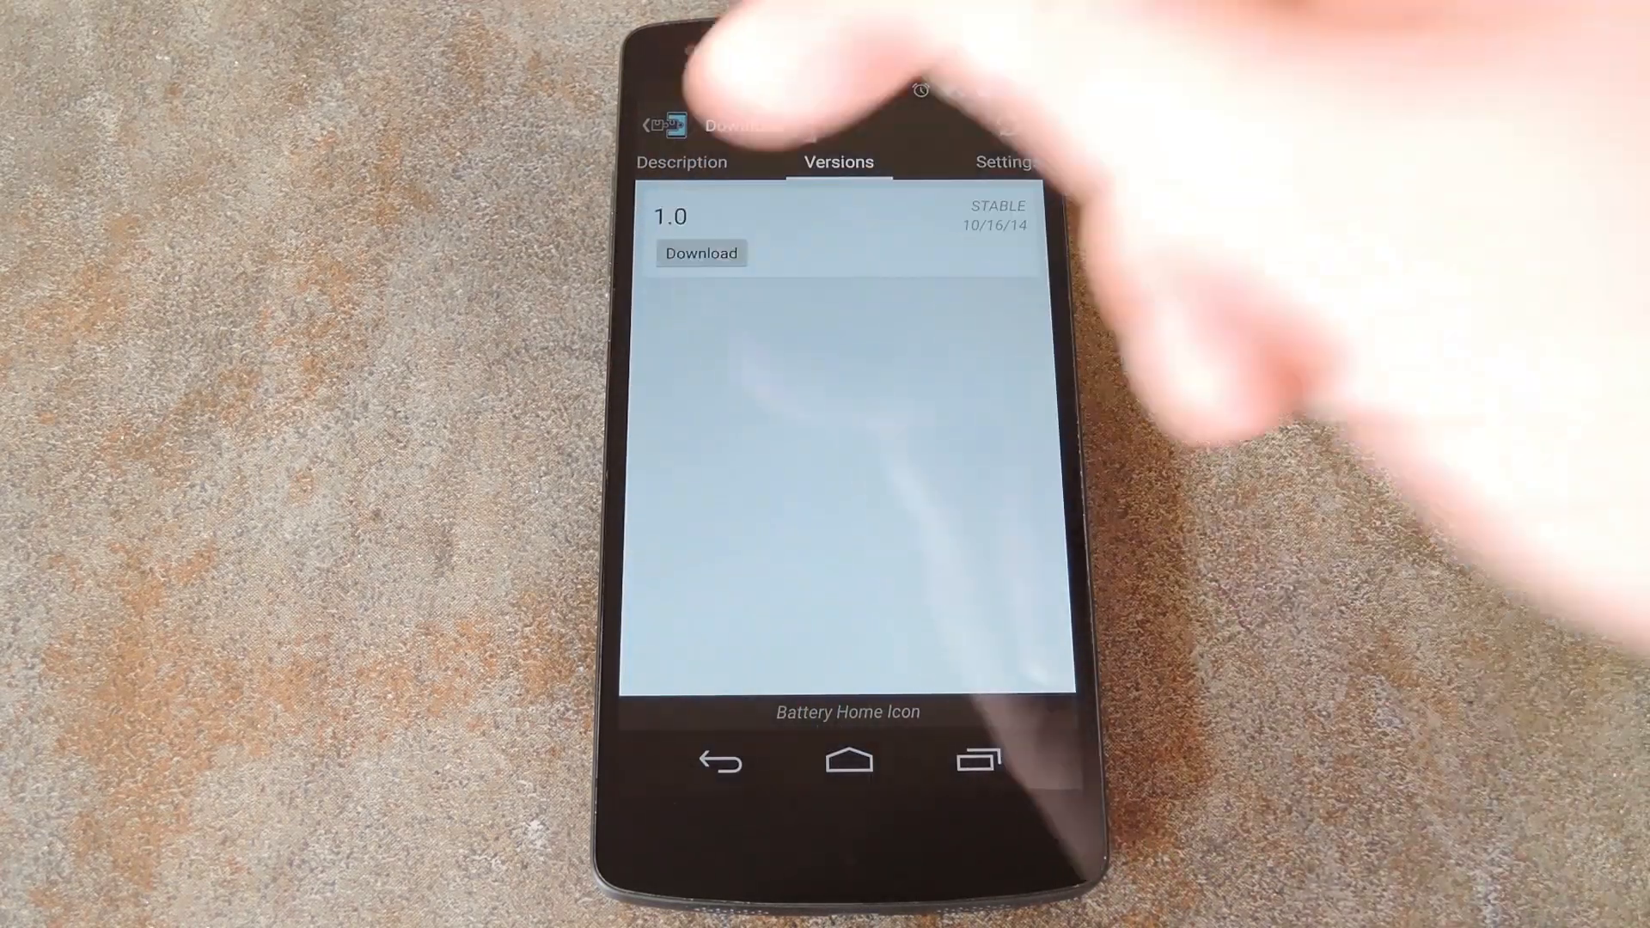
{"action": "left_click", "coordinate": [702, 254]}
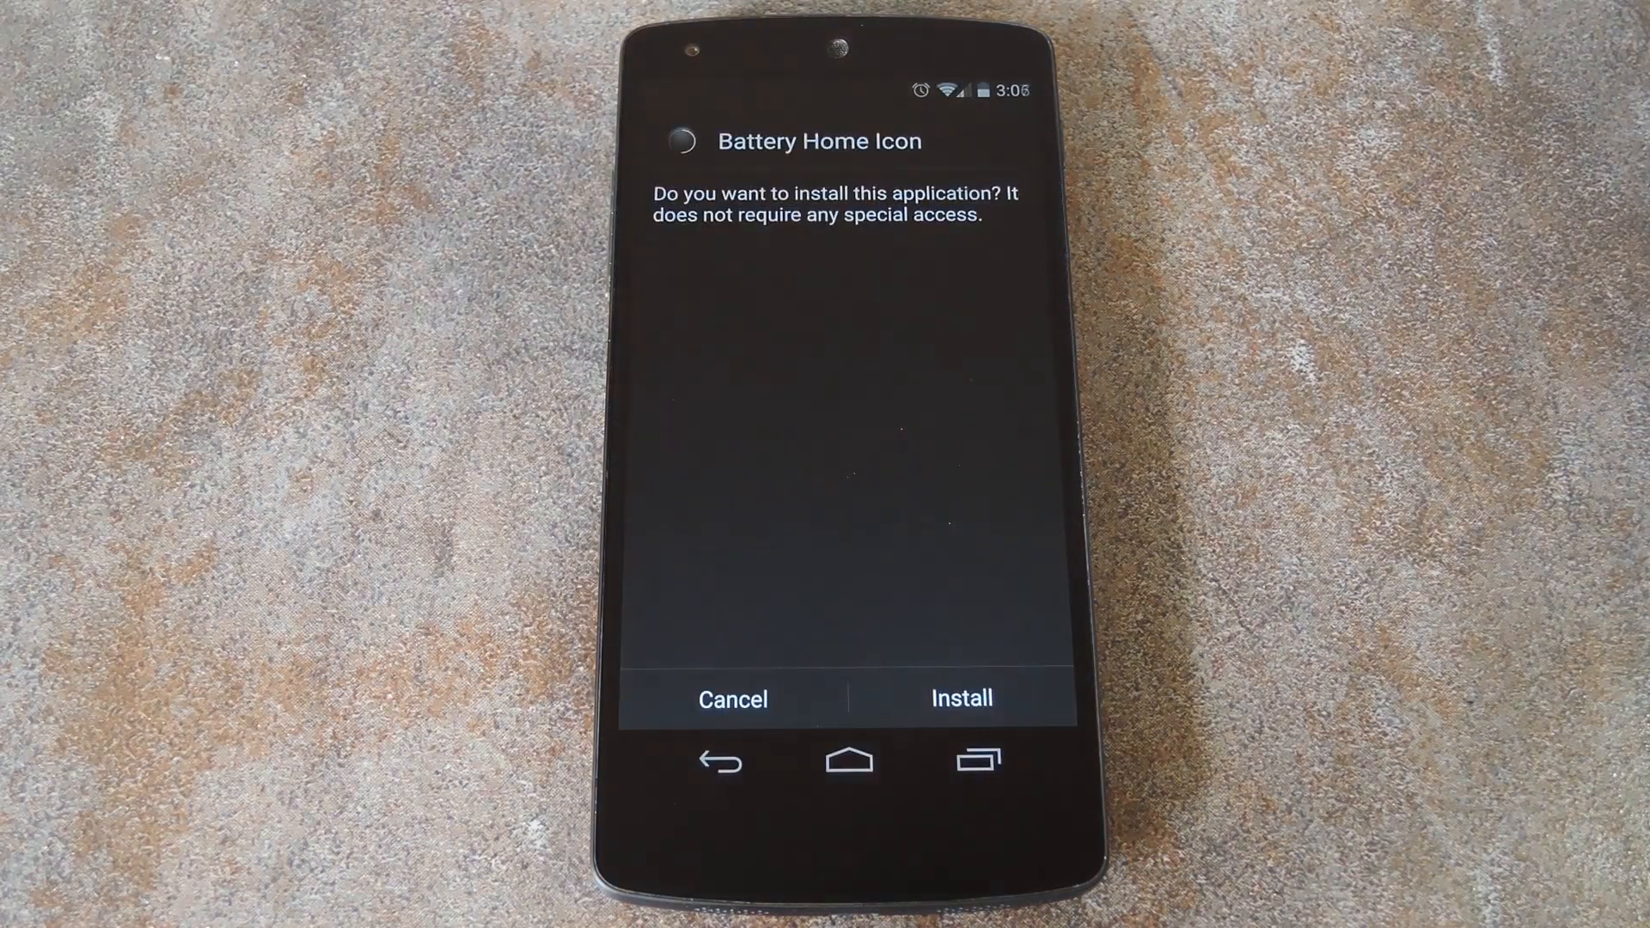
Confirm Android's install prompt for the Battery Home Icon app
{"action": "left_click", "coordinate": [959, 697]}
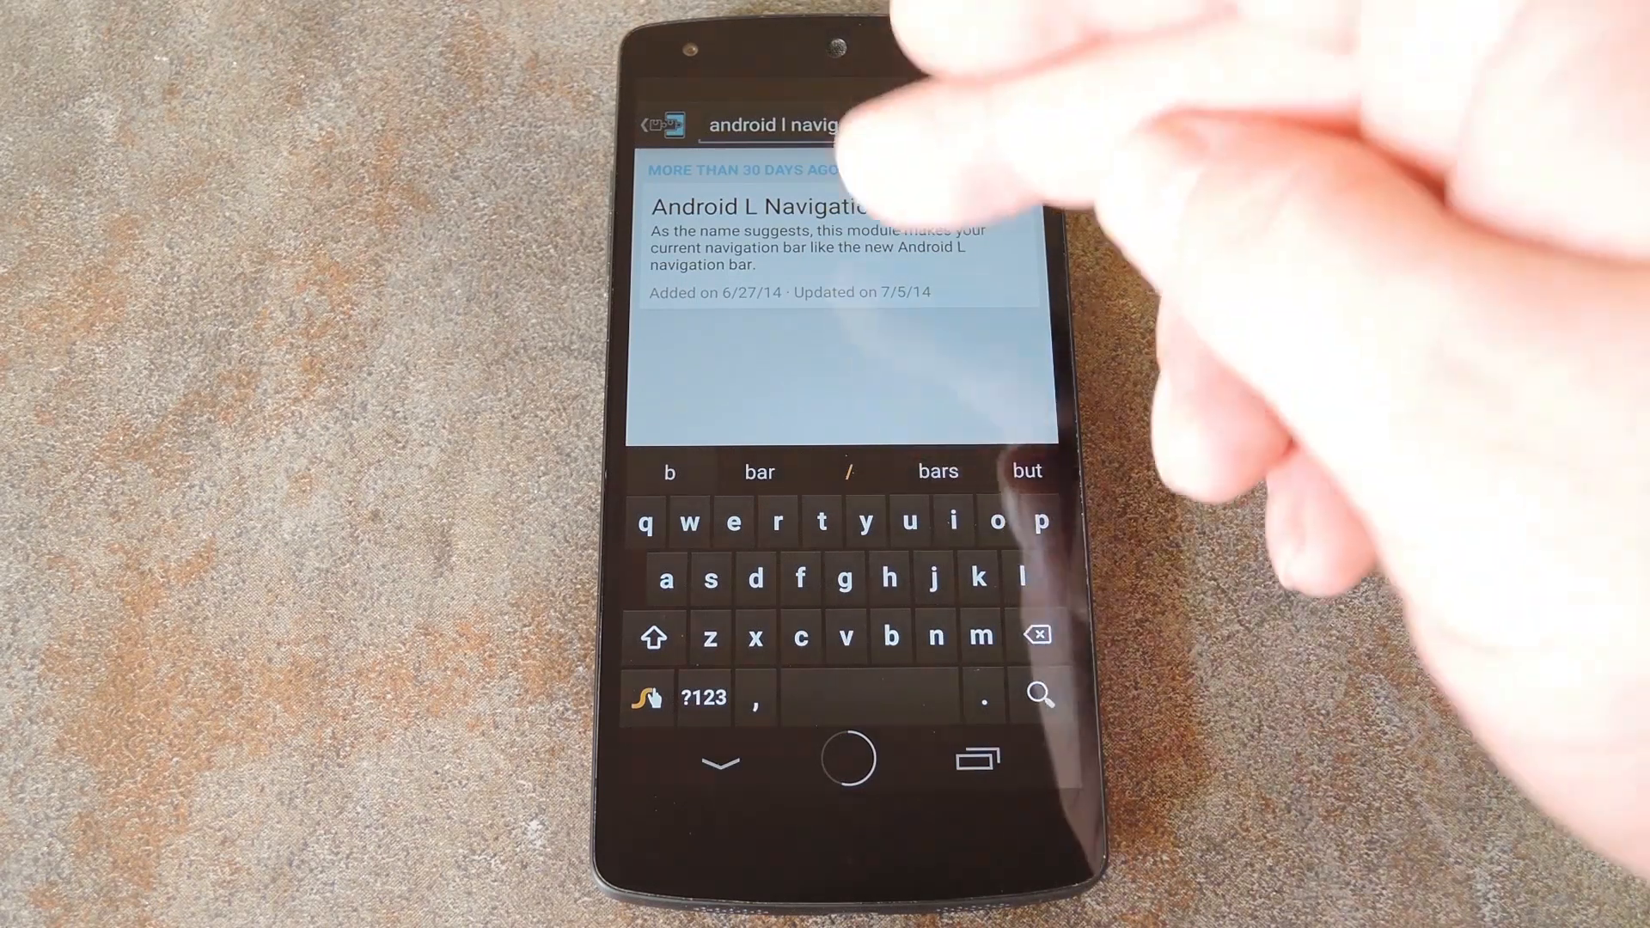
Install Android L Navigation Bar from the search results, then enter Battery Home Icon's settings
{"action": "left_click", "coordinate": [801, 232]}
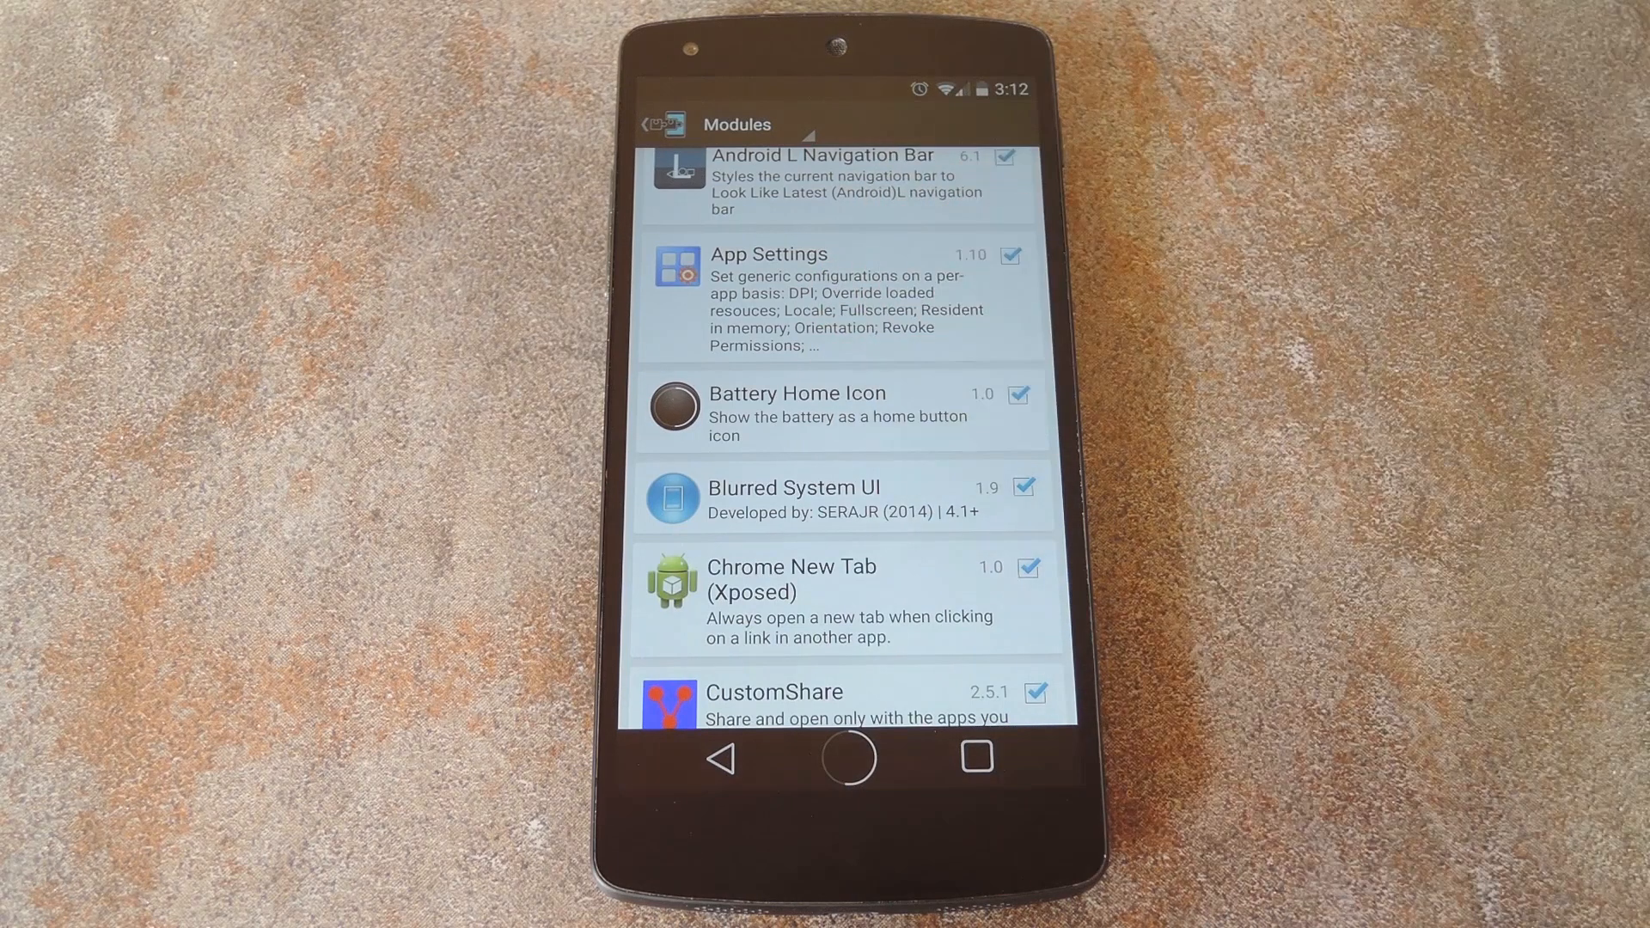
{"action": "left_click", "coordinate": [797, 410]}
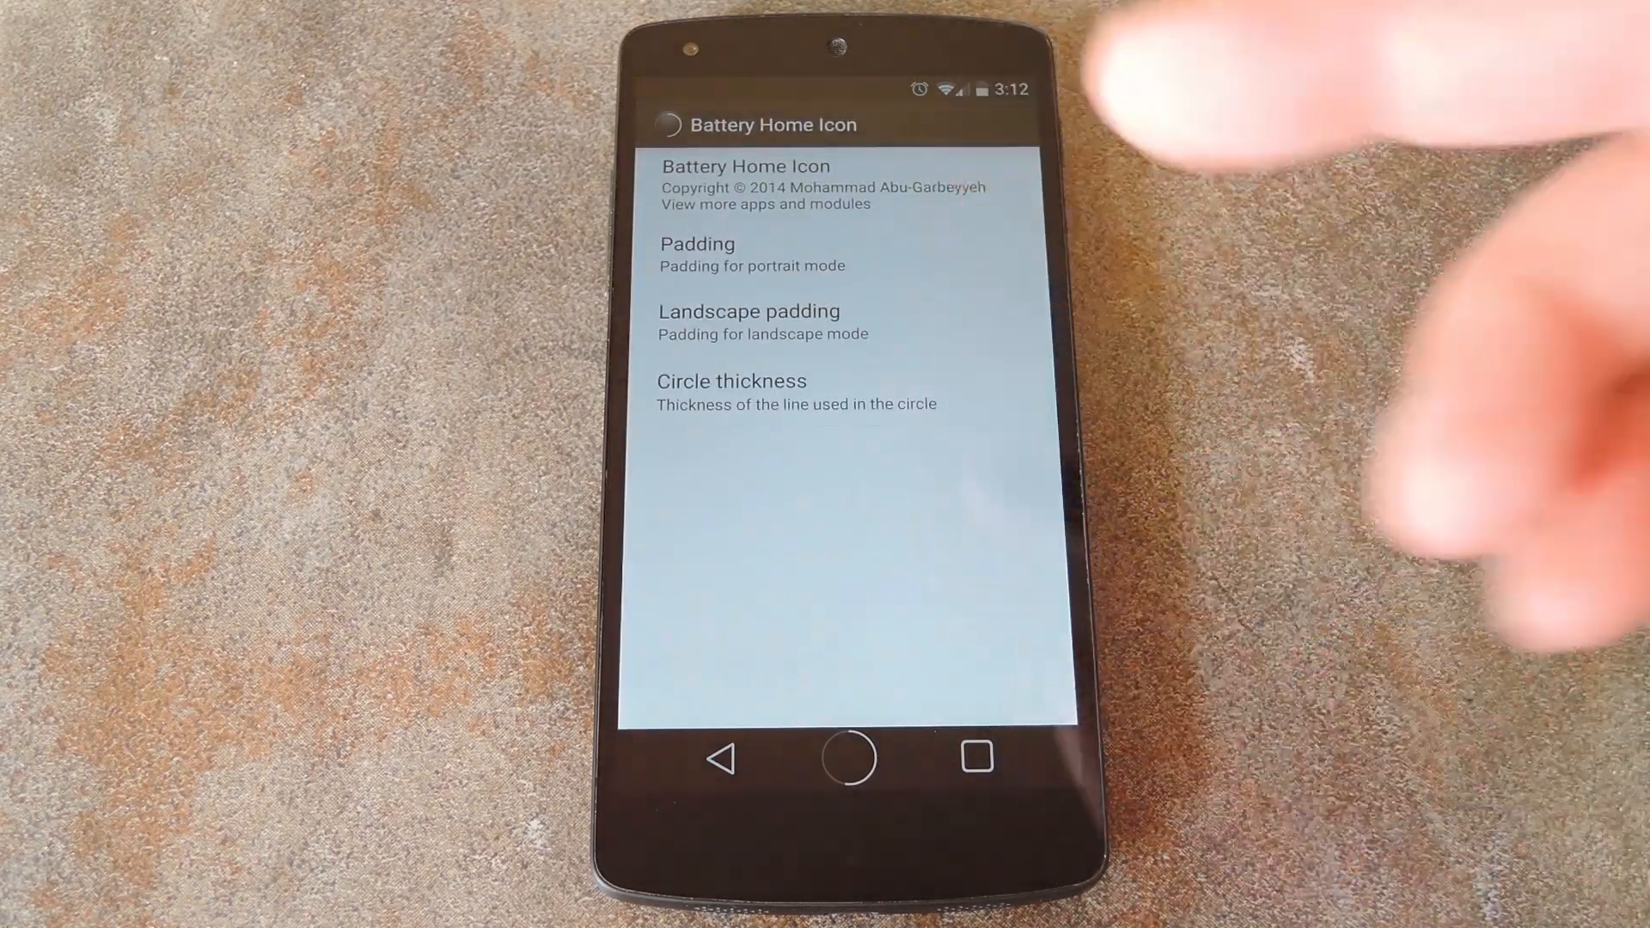
Reduce the home button's portrait padding, confirm the circle thickness, and return to the Modules list
{"action": "left_click", "coordinate": [698, 243]}
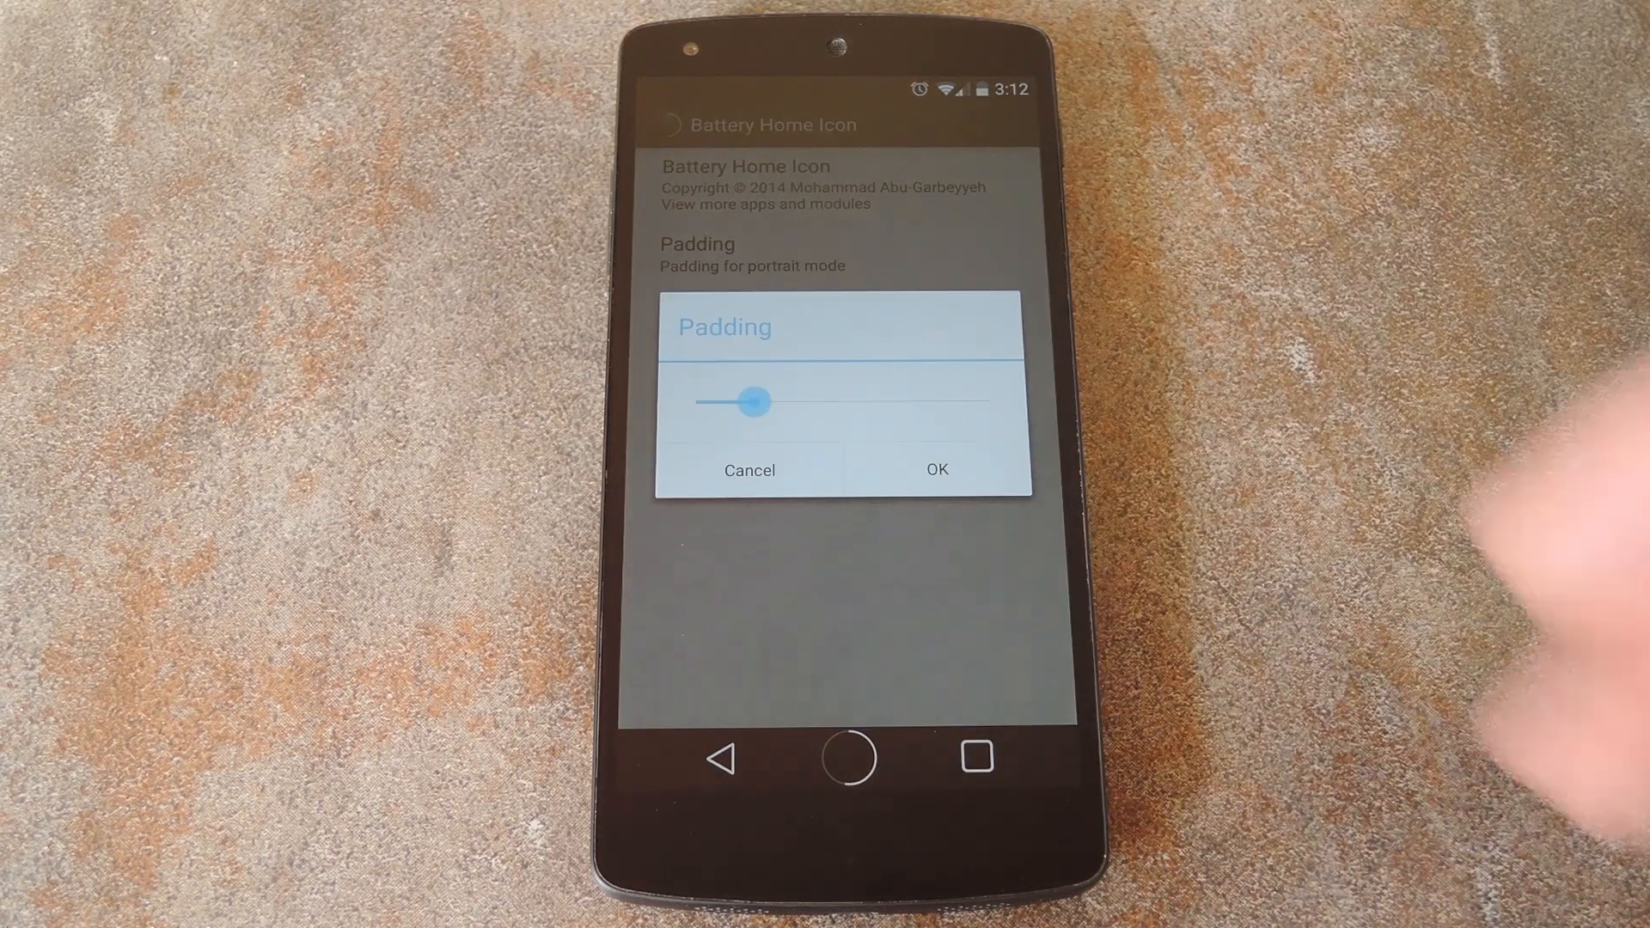
{"action": "left_click_drag", "start_coordinate": [750, 403], "coordinate": [695, 402]}
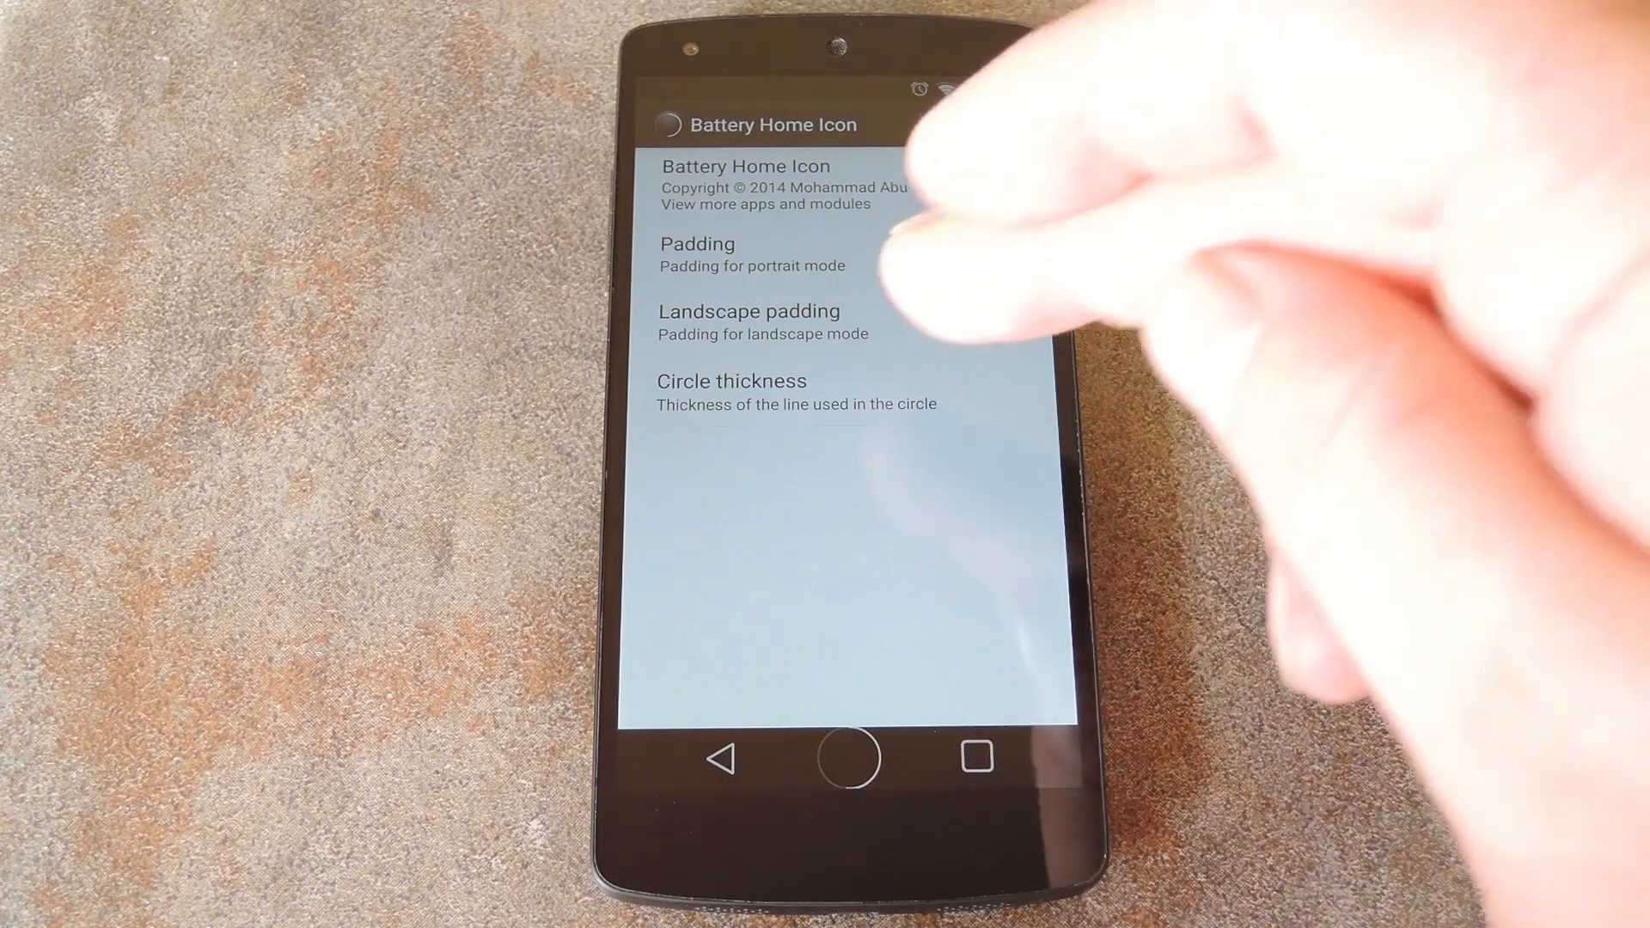
{"action": "left_click", "coordinate": [731, 381]}
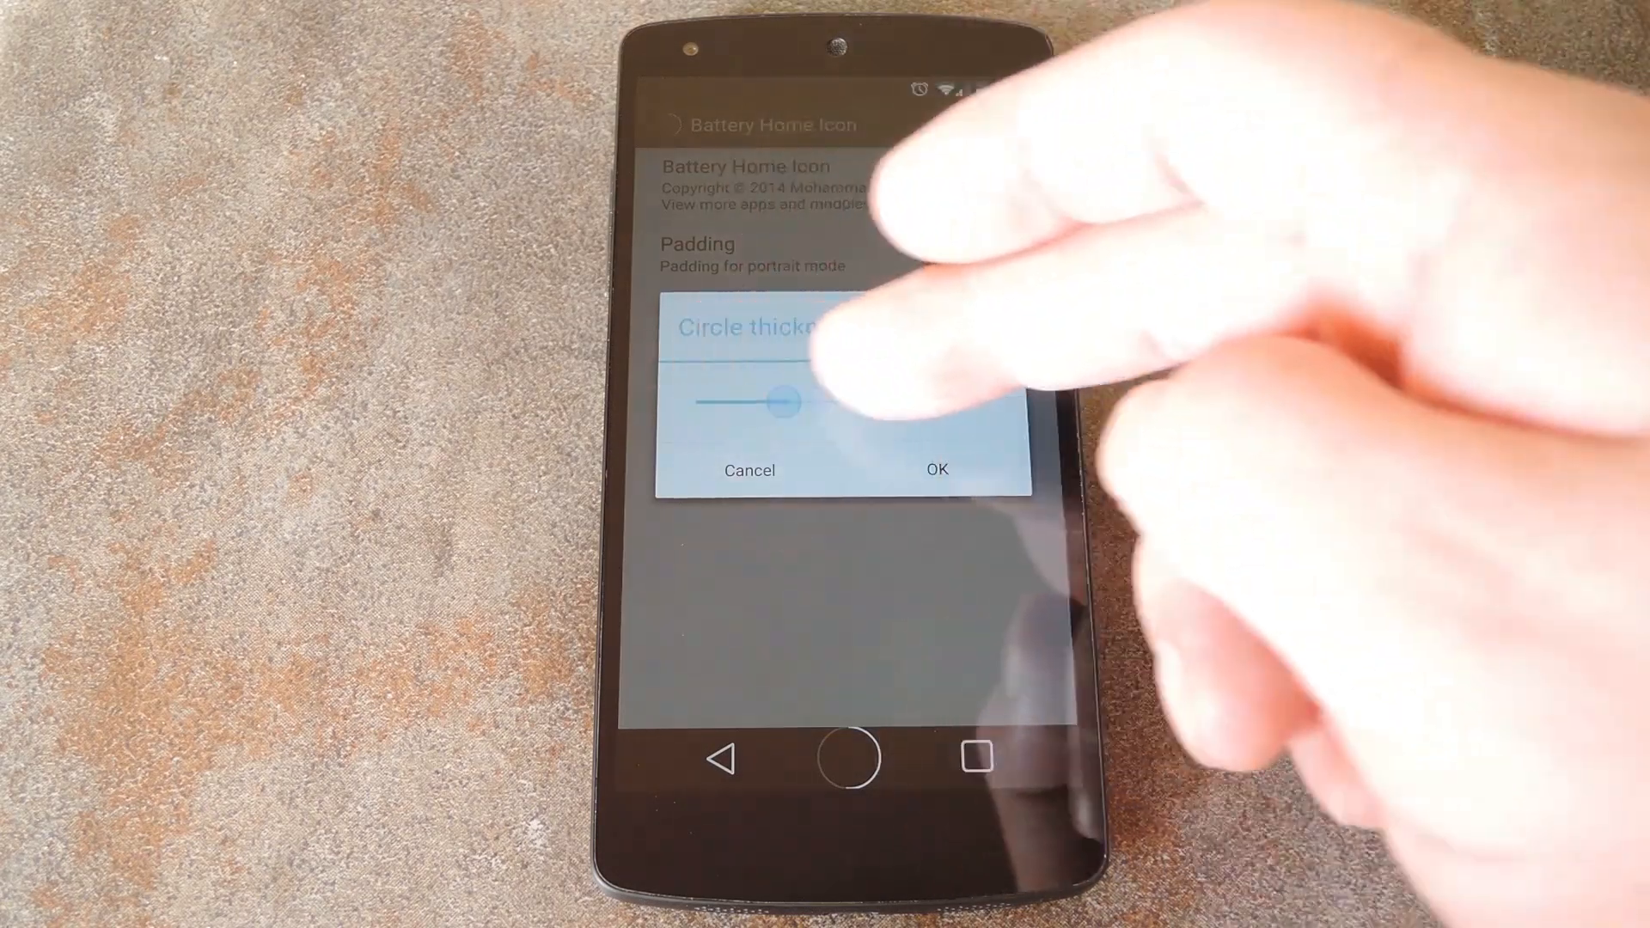
{"action": "left_click", "coordinate": [936, 471]}
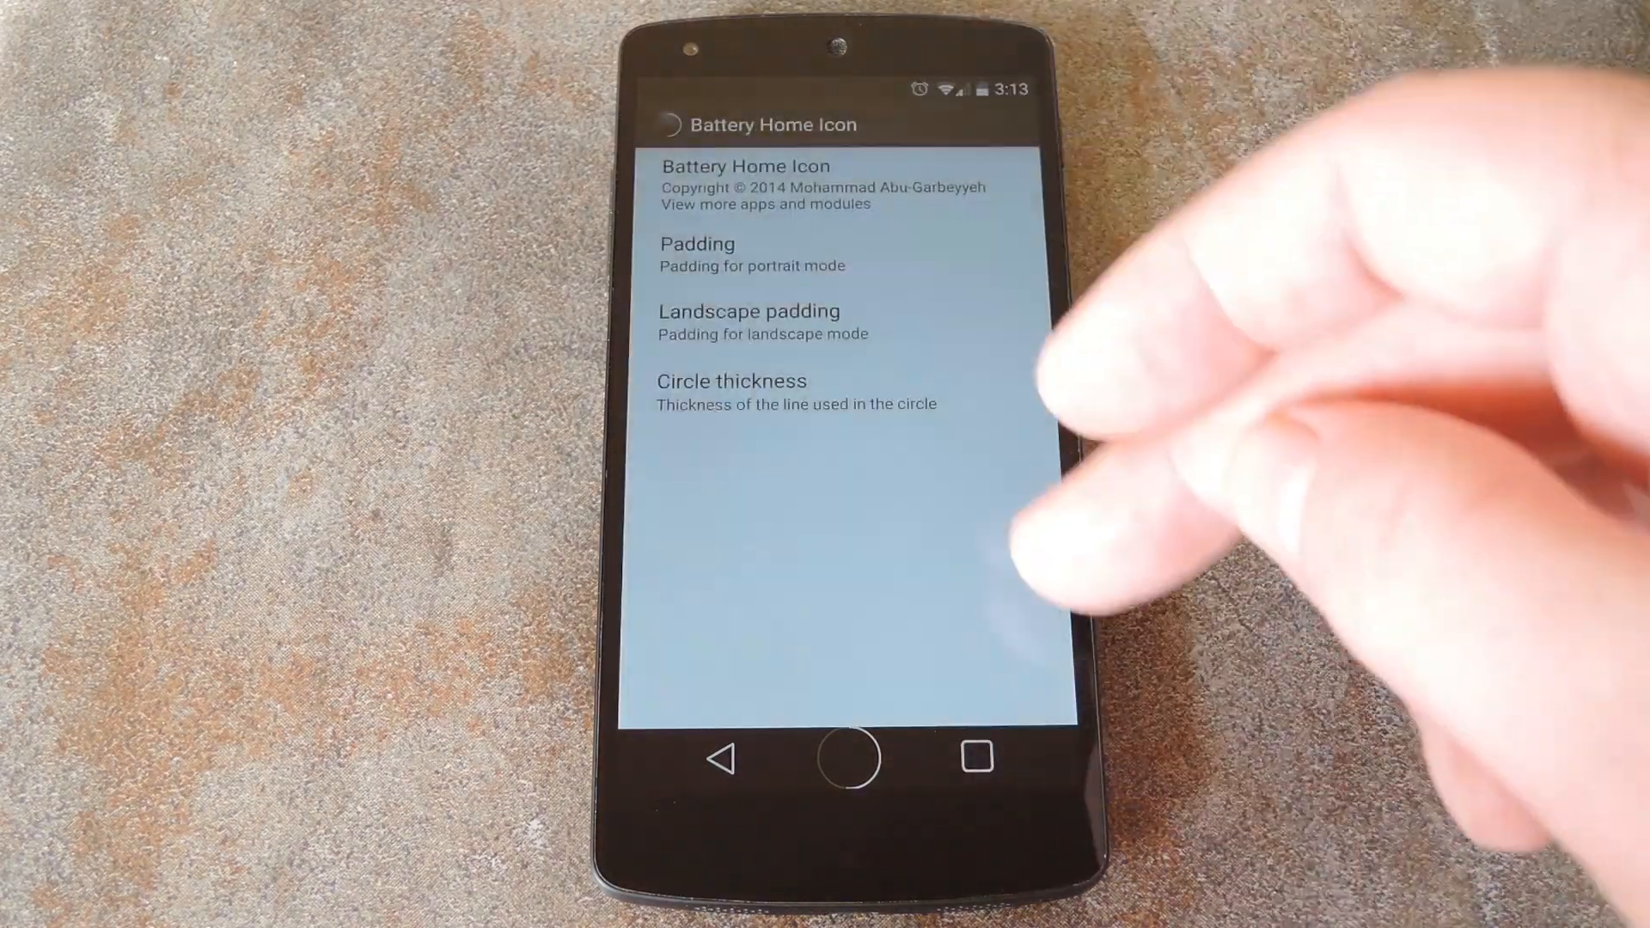
{"action": "left_click", "coordinate": [673, 121]}
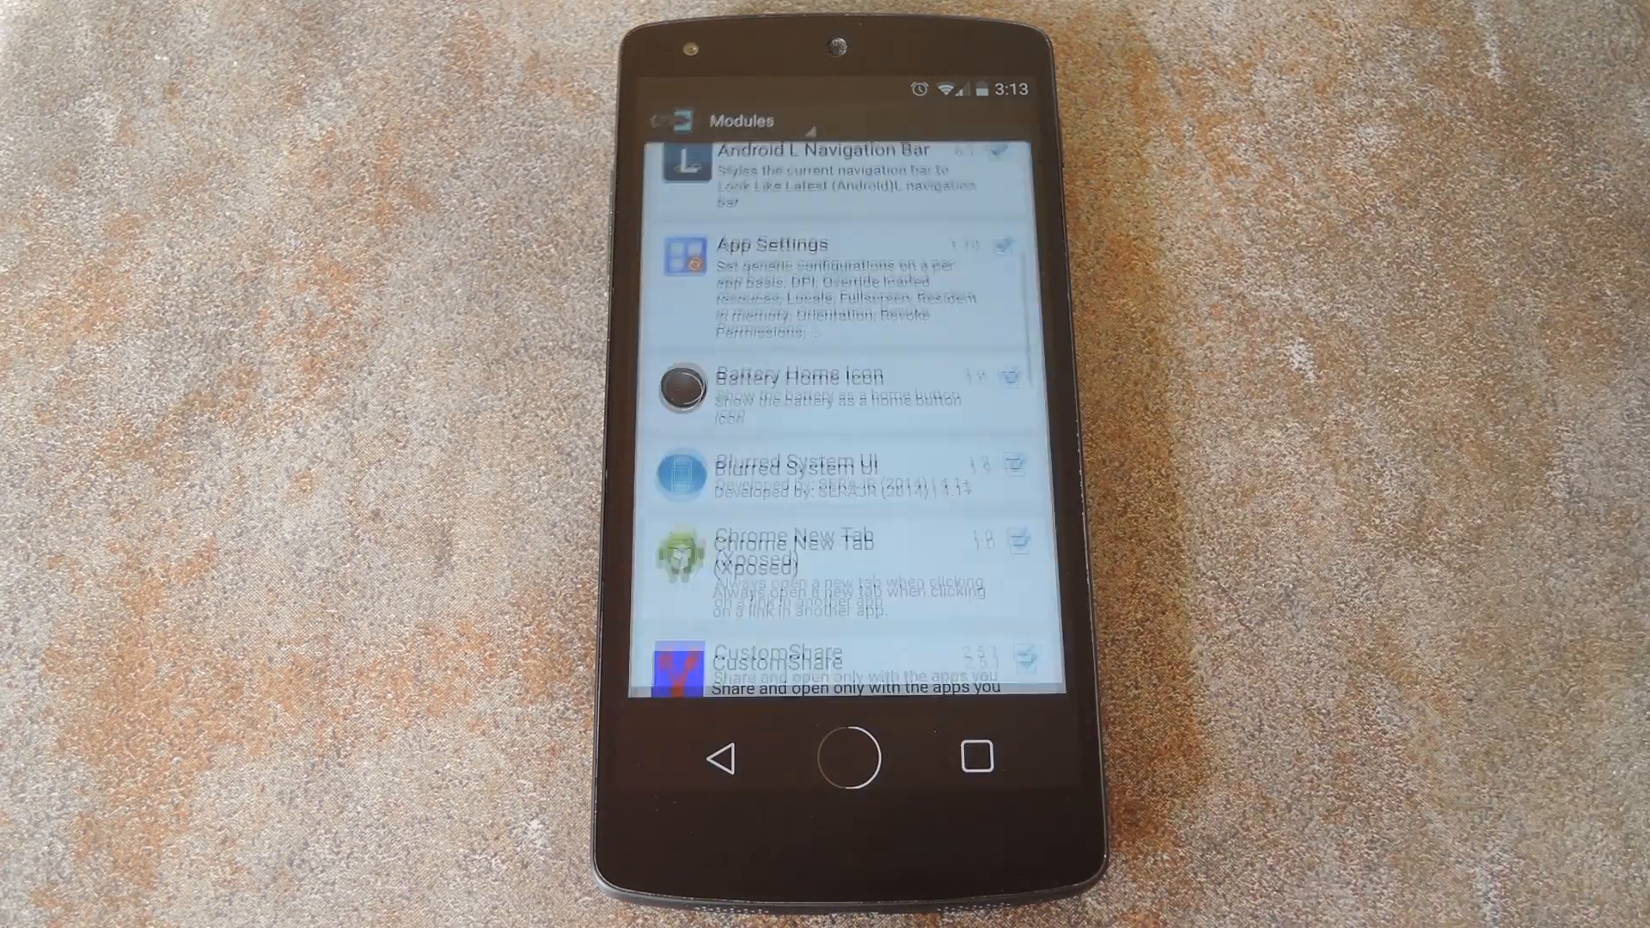